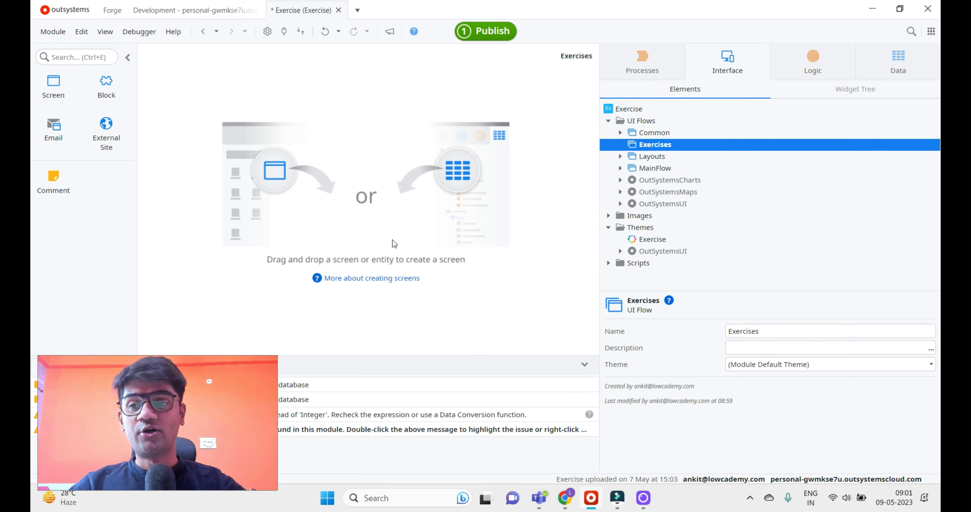
{"action": "mouse_move", "coordinate": [447, 184]}
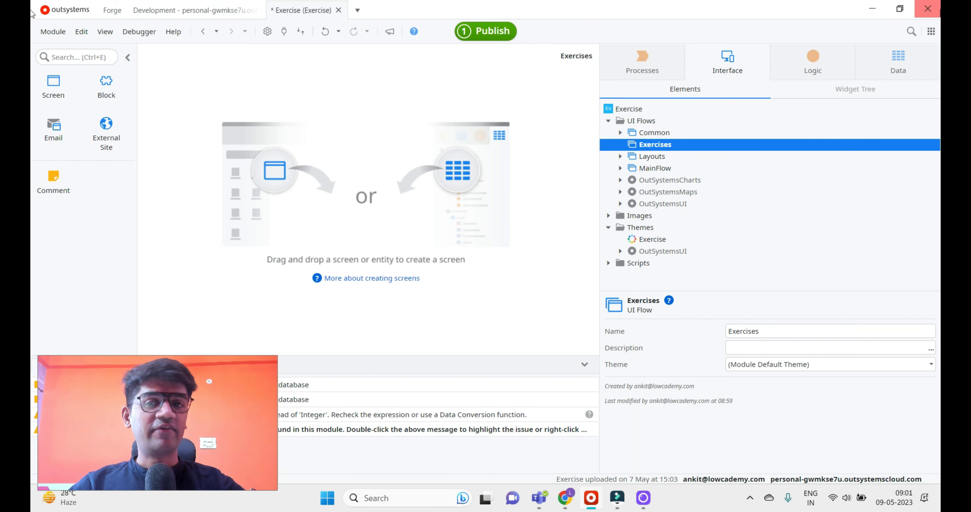
{"action": "mouse_move", "coordinate": [758, 147]}
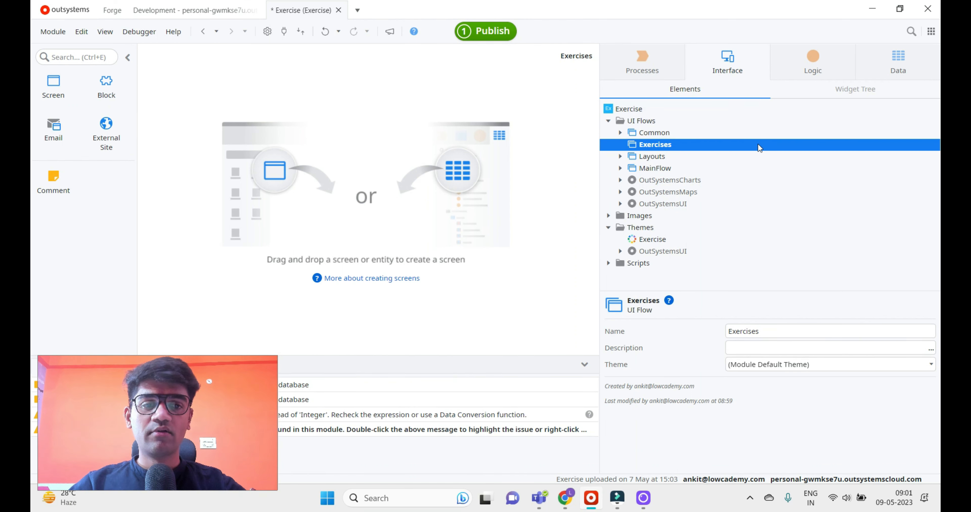
{"action": "mouse_move", "coordinate": [887, 152]}
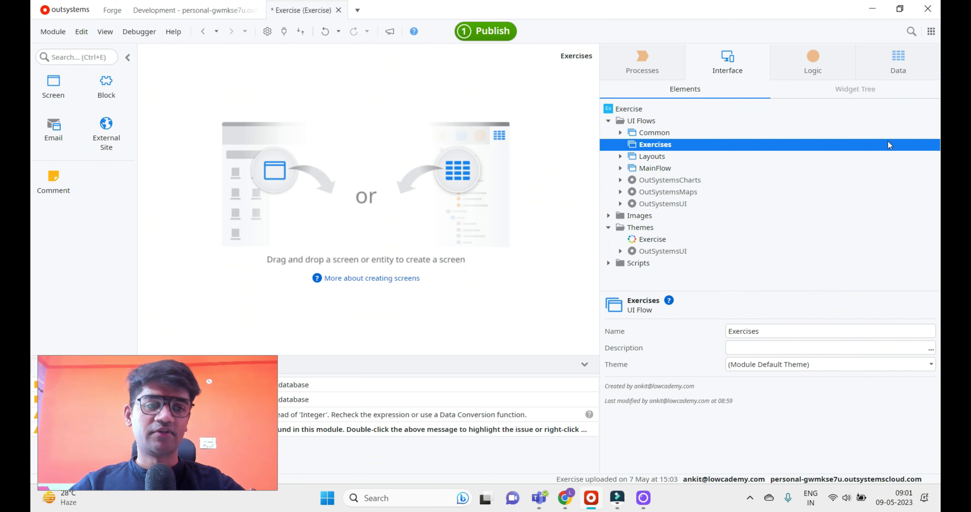
Add a new Empty screen to the Exercises flow and name it DropdownSearch
{"action": "right_click", "coordinate": [655, 144]}
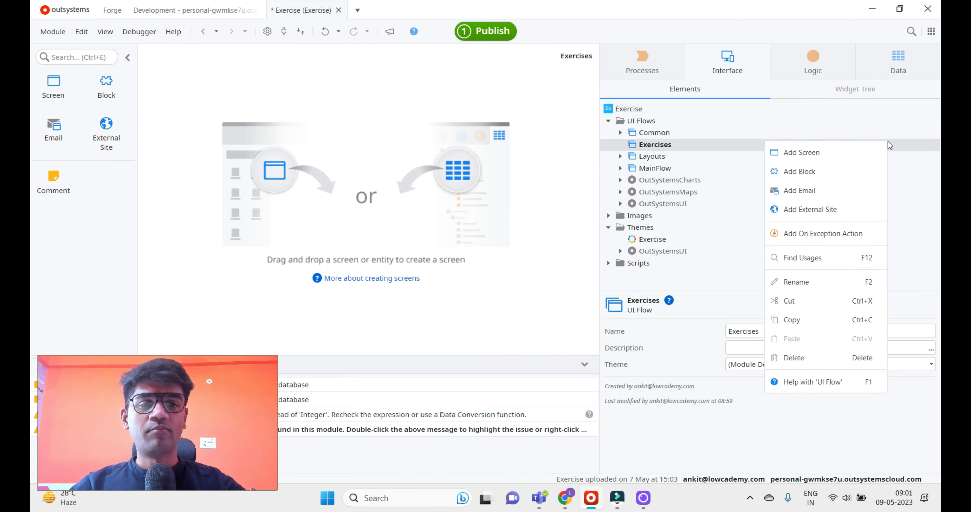
{"action": "mouse_move", "coordinate": [830, 160]}
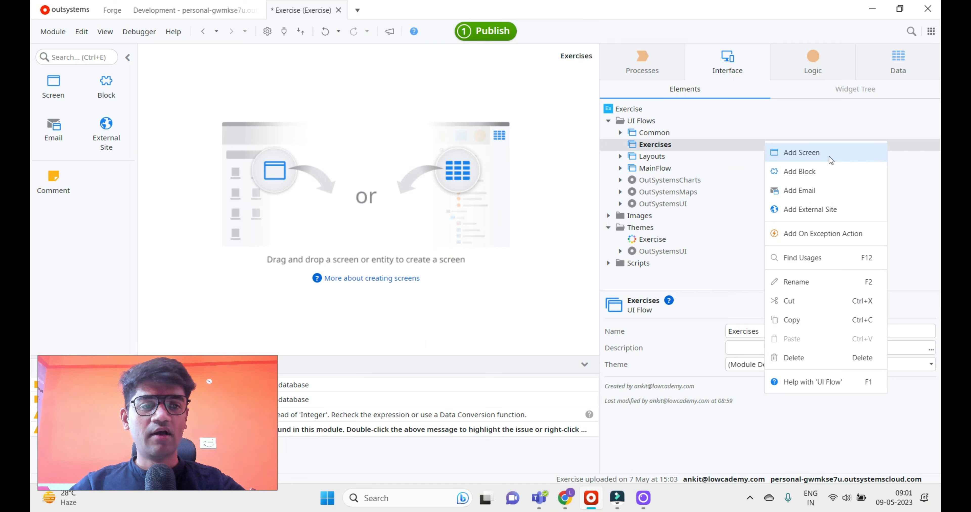
{"action": "left_click", "coordinate": [801, 153]}
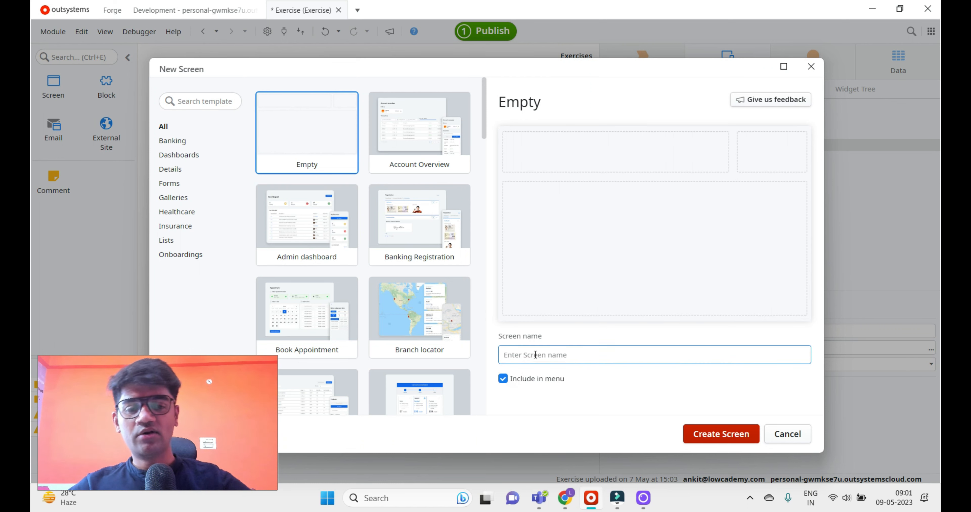
{"action": "type", "text": "Dropdown"}
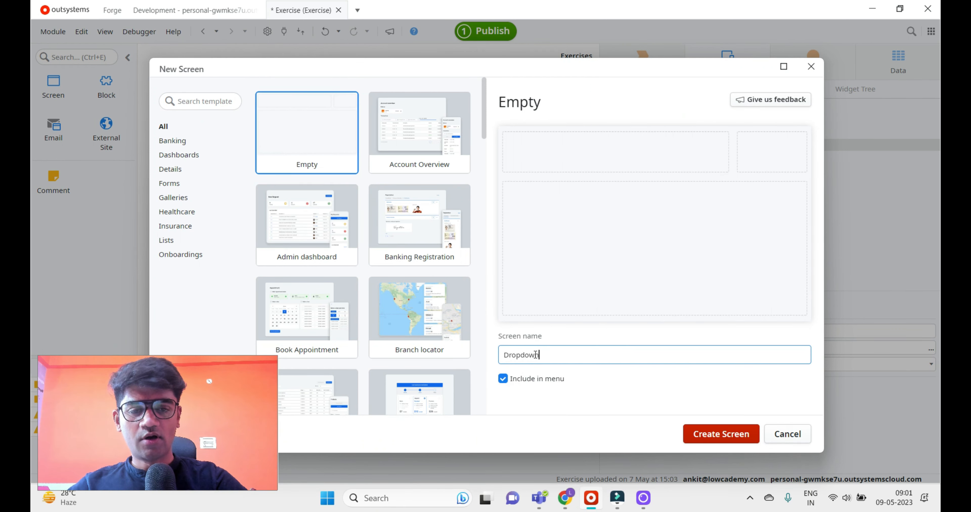
{"action": "type", "text": "Search"}
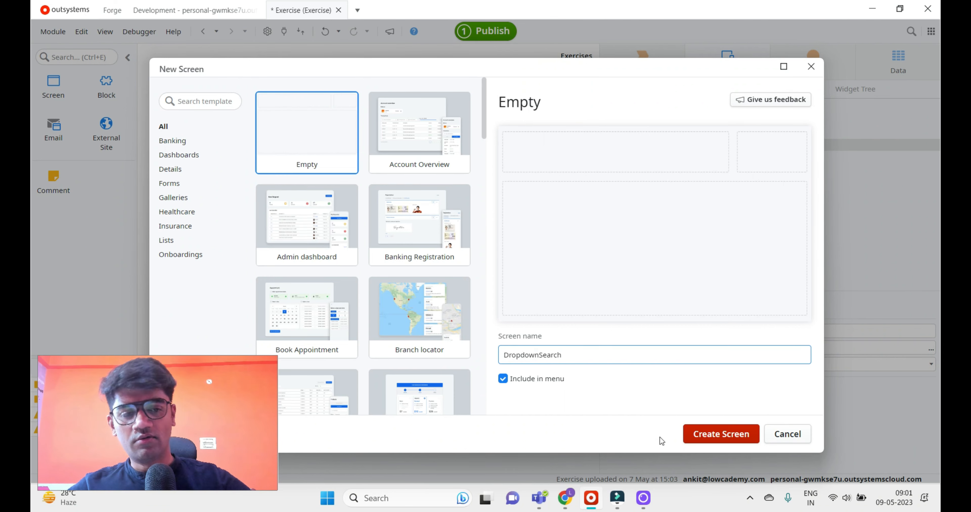
Create the DropdownSearch screen from the New Screen dialog
{"action": "left_click", "coordinate": [720, 434]}
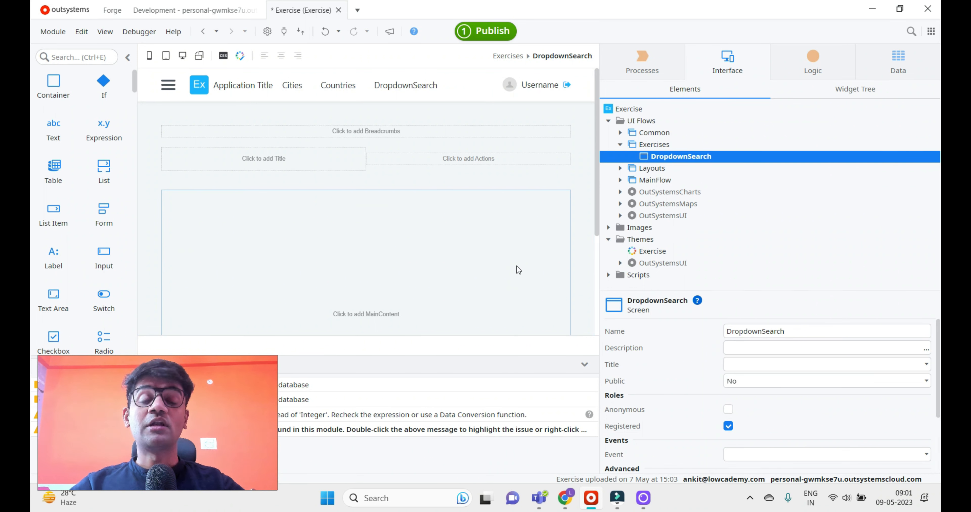
{"action": "mouse_move", "coordinate": [518, 267]}
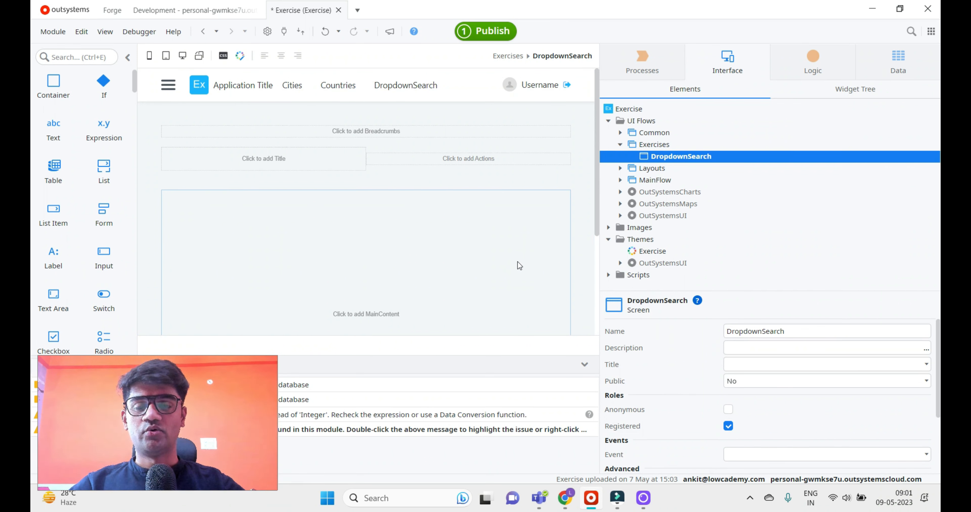
{"action": "mouse_move", "coordinate": [519, 263]}
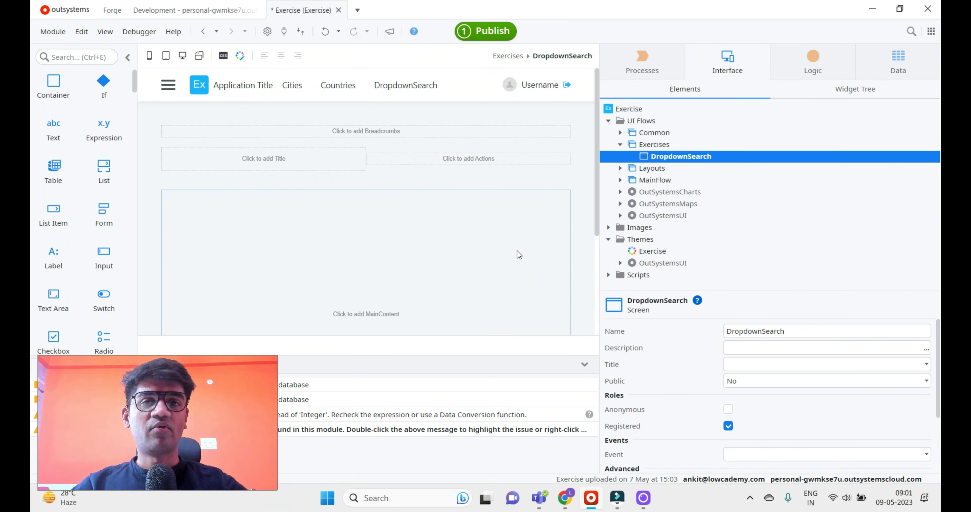
{"action": "mouse_move", "coordinate": [518, 232]}
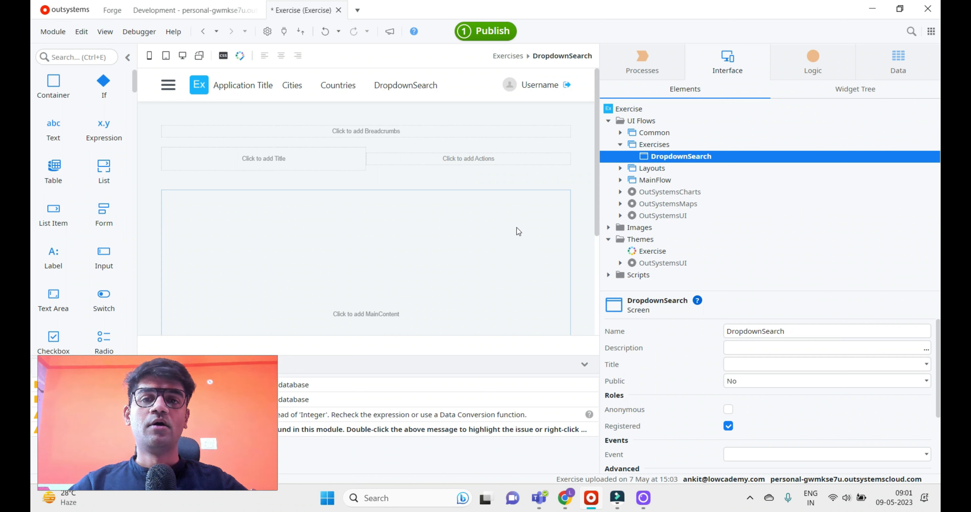
{"action": "mouse_move", "coordinate": [514, 220]}
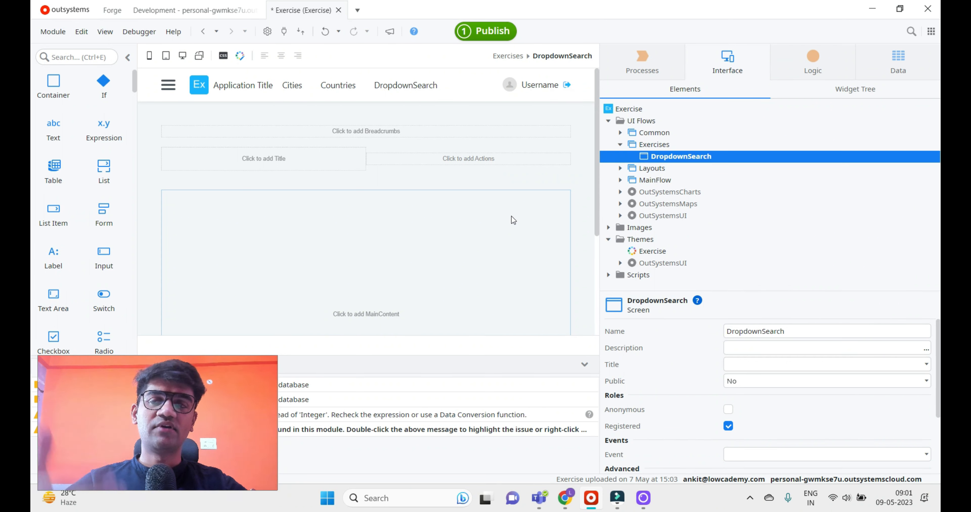
{"action": "mouse_move", "coordinate": [472, 226]}
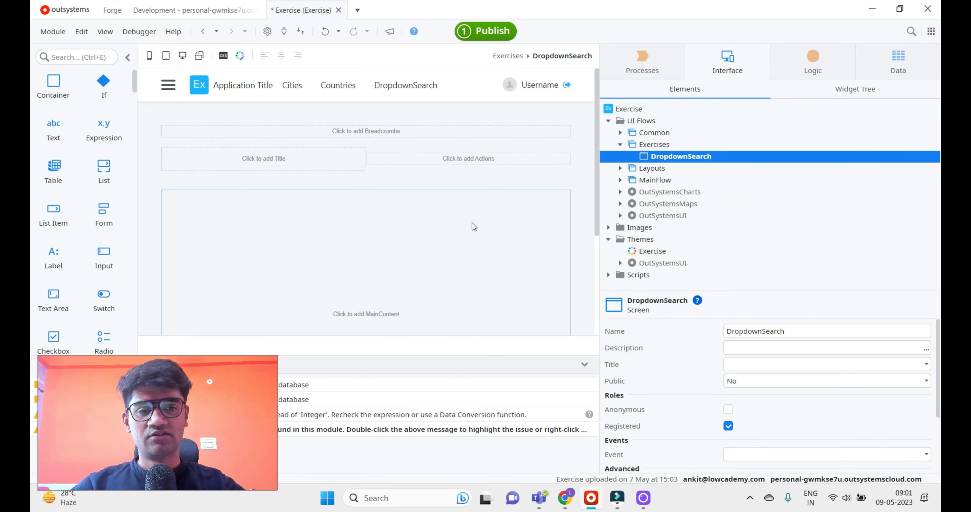
Fetch data from the database into a GetUsers aggregate sourced on the User entity
{"action": "right_click", "coordinate": [681, 157]}
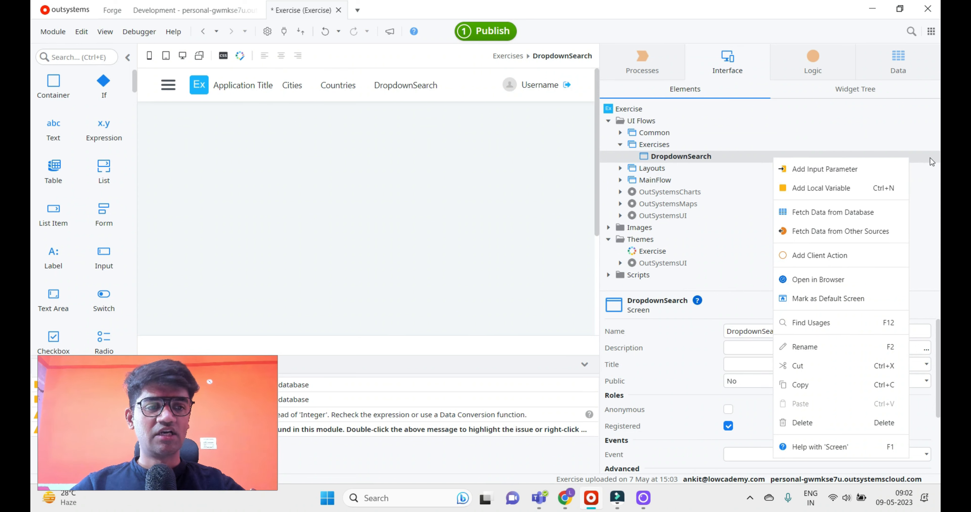
{"action": "mouse_move", "coordinate": [851, 209]}
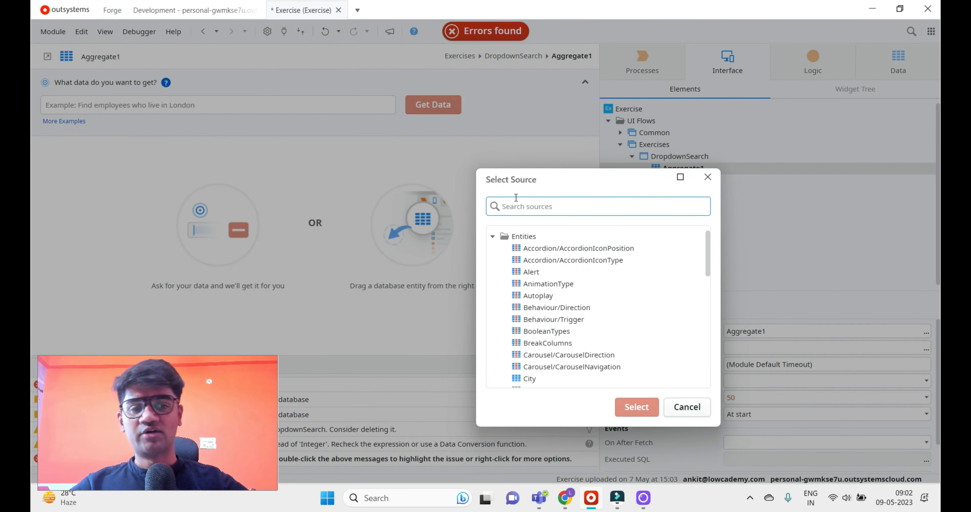
{"action": "type", "text": "Us"}
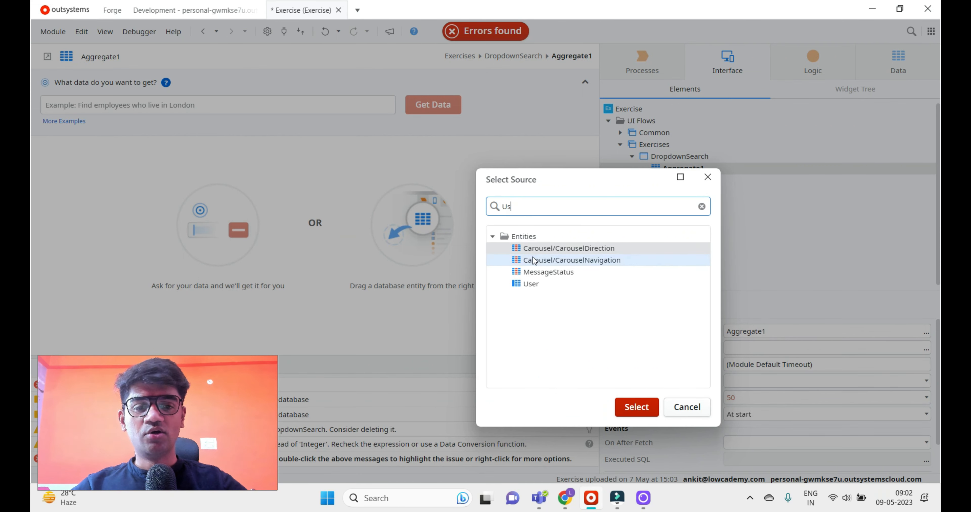
{"action": "left_click", "coordinate": [530, 284]}
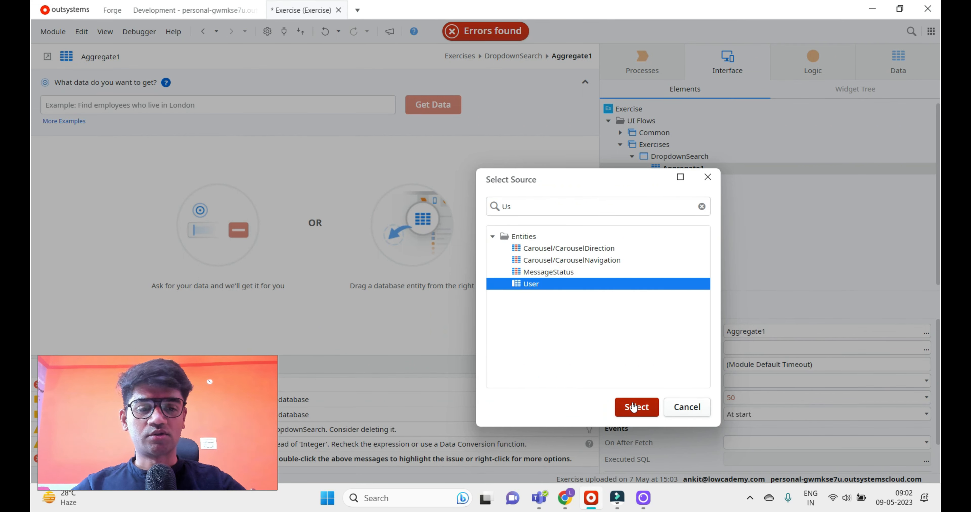
{"action": "left_click", "coordinate": [636, 408]}
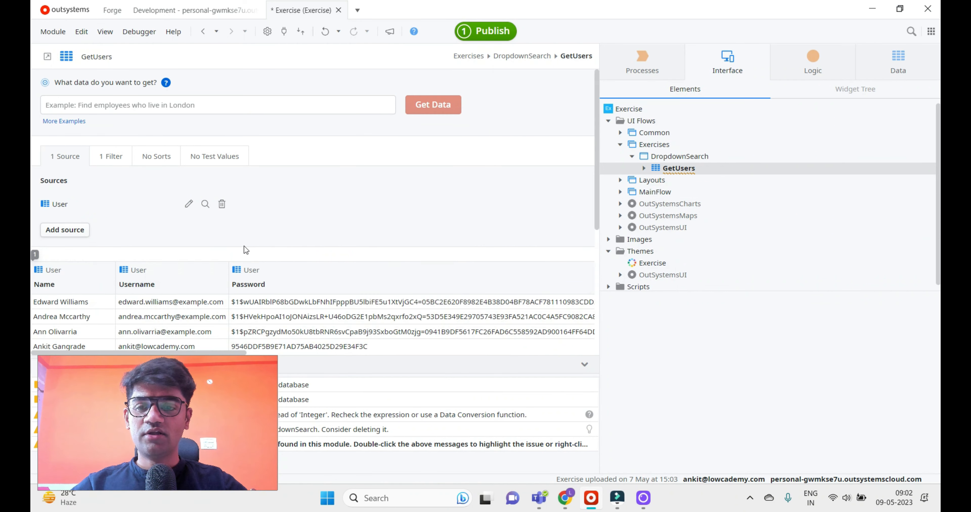
{"action": "left_click", "coordinate": [678, 168]}
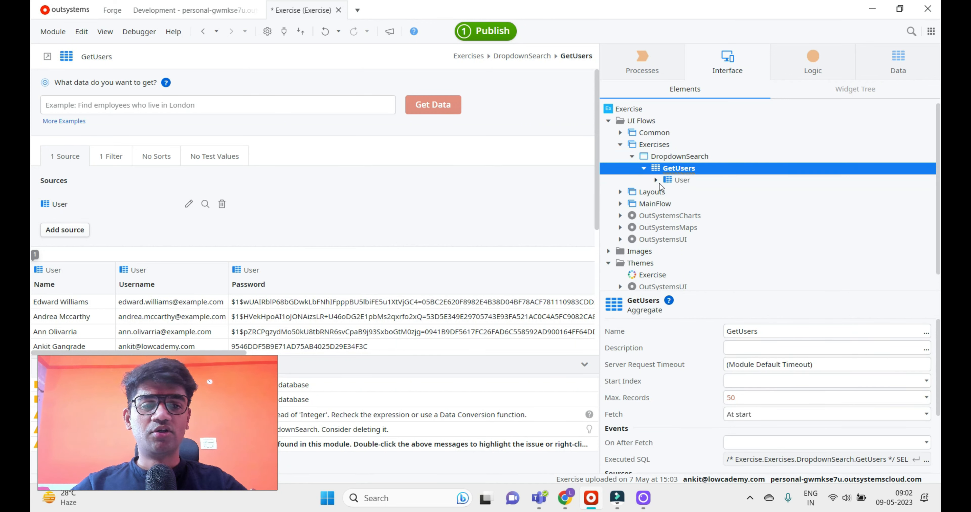
{"action": "left_click", "coordinate": [643, 168]}
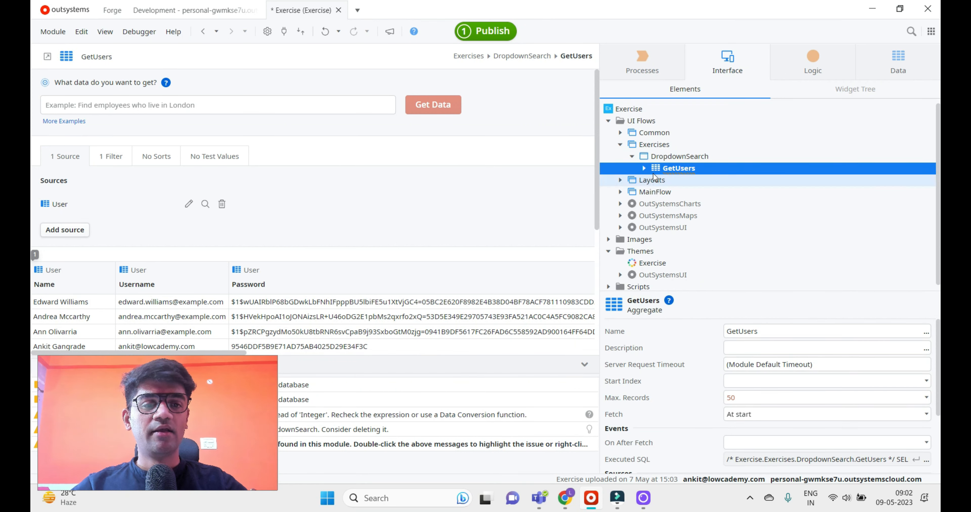
Drop a Dropdown Search widget into the MainContent of the DropdownSearch screen
{"action": "left_click", "coordinate": [643, 168]}
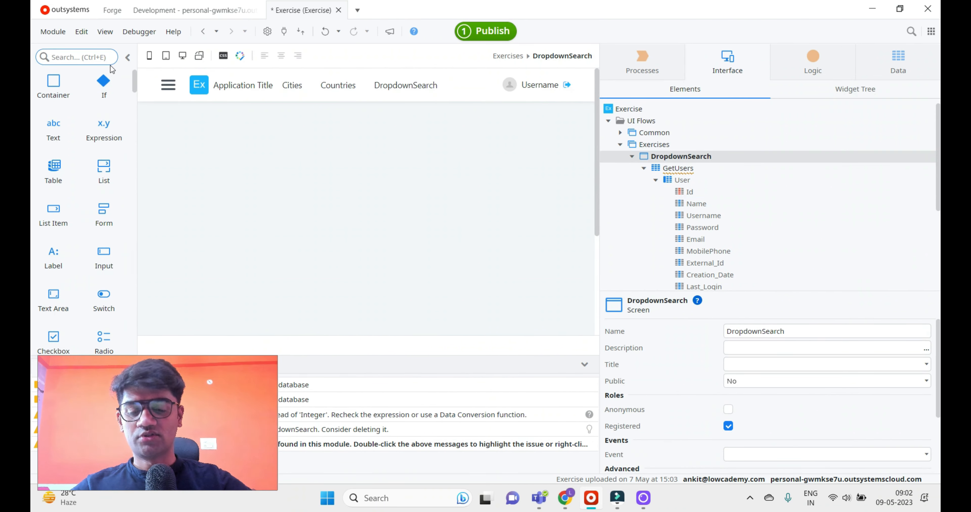
{"action": "type", "text": "Drop"}
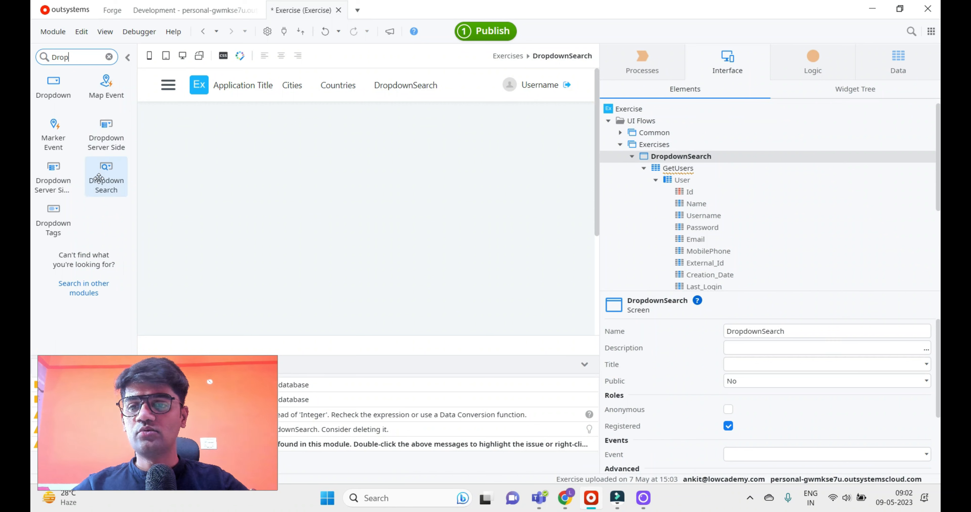
{"action": "left_click_drag", "start_coordinate": [106, 171], "coordinate": [192, 200]}
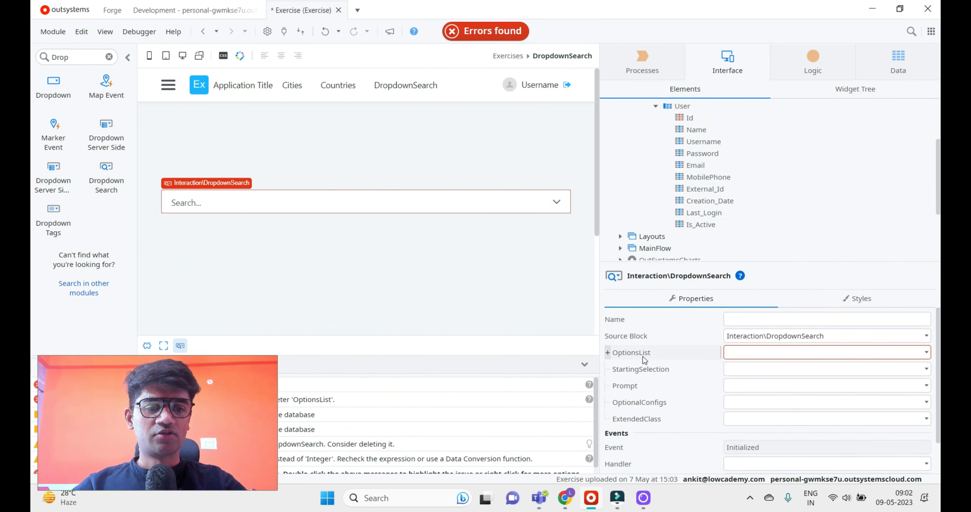
{"action": "mouse_move", "coordinate": [632, 352]}
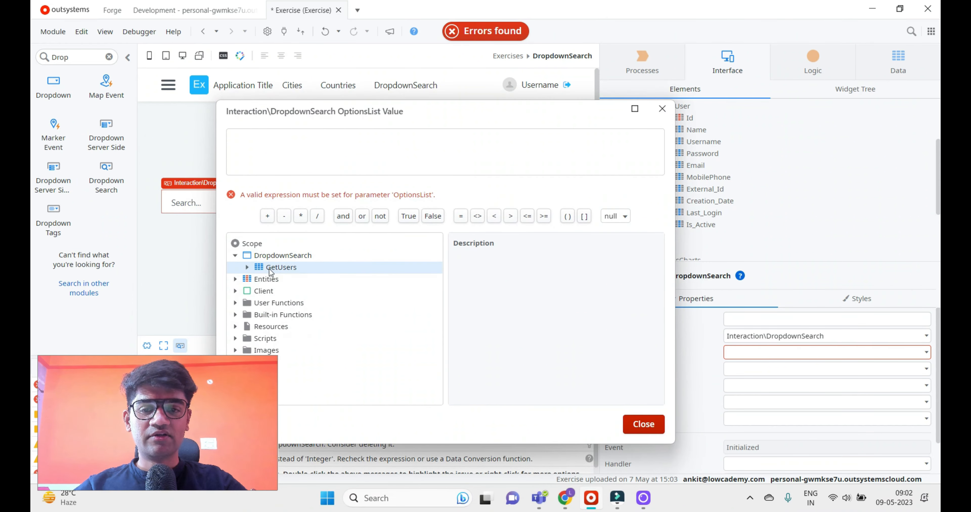
Set the widget's OptionsList expression to GetUsers.List
{"action": "left_click", "coordinate": [246, 267]}
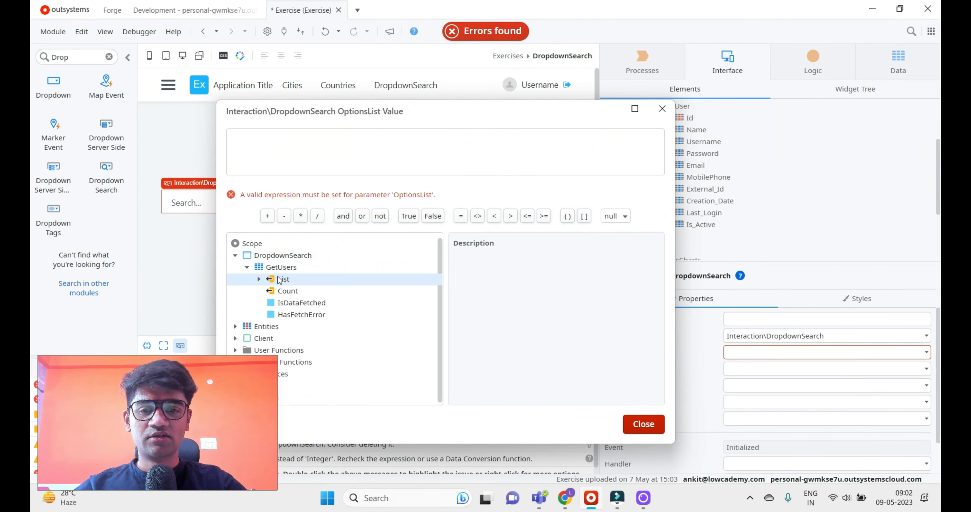
{"action": "double_click", "coordinate": [284, 279]}
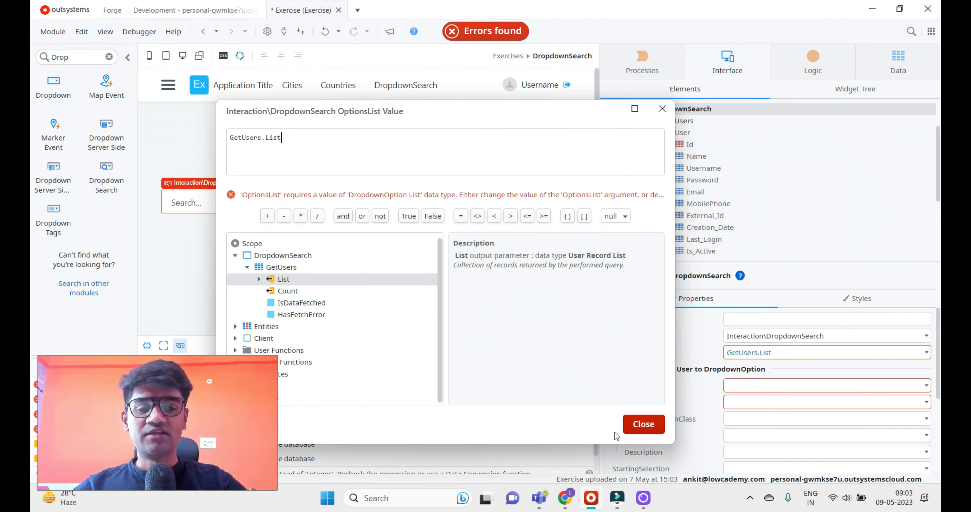
{"action": "left_click", "coordinate": [643, 424]}
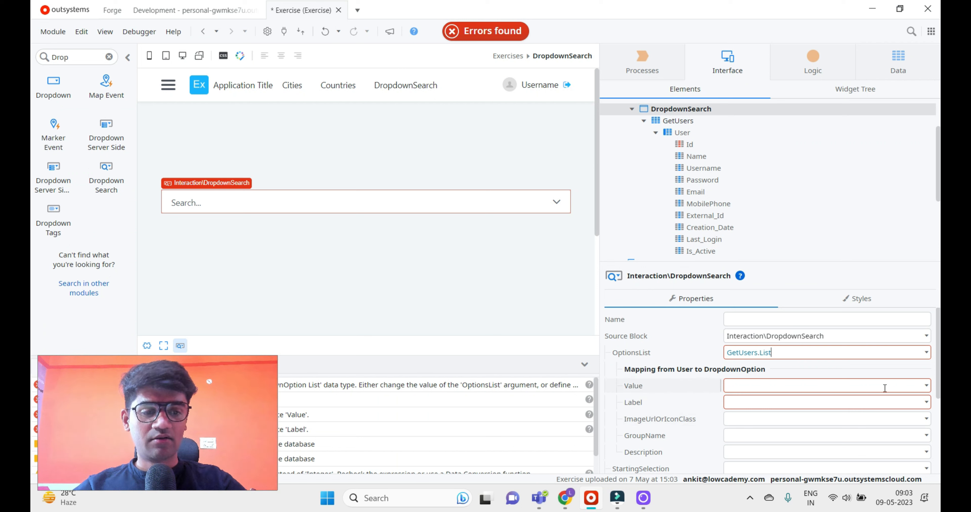
Map the option Value to User.Id and the Label to User.Name
{"action": "left_click", "coordinate": [826, 385]}
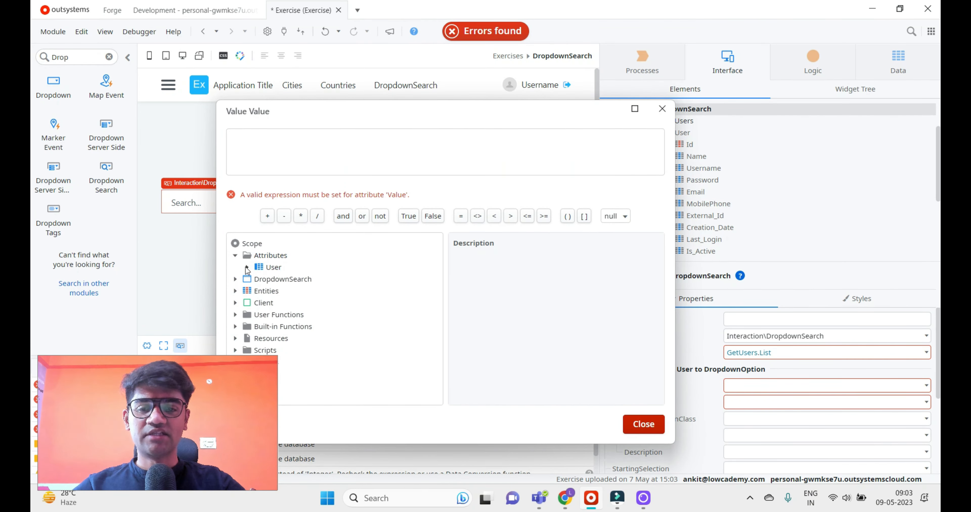
{"action": "double_click", "coordinate": [281, 279]}
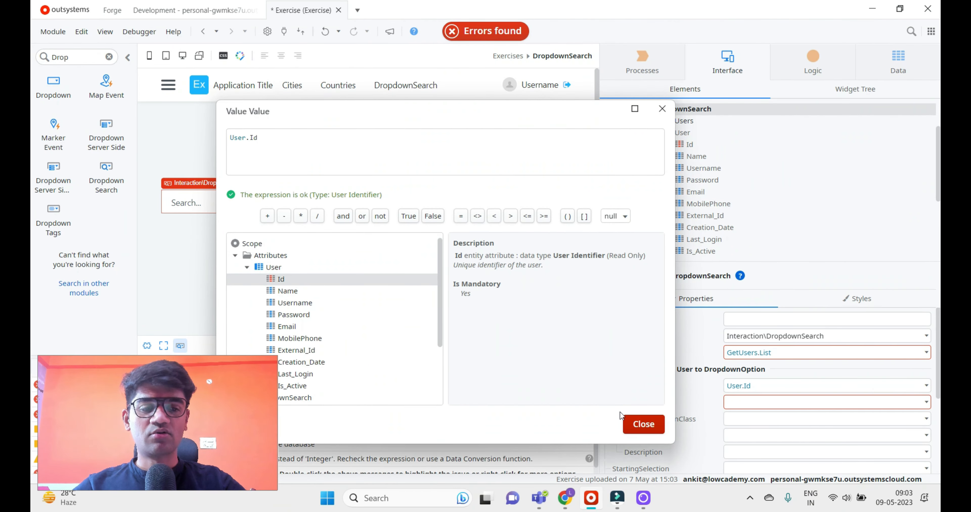
{"action": "left_click", "coordinate": [642, 424]}
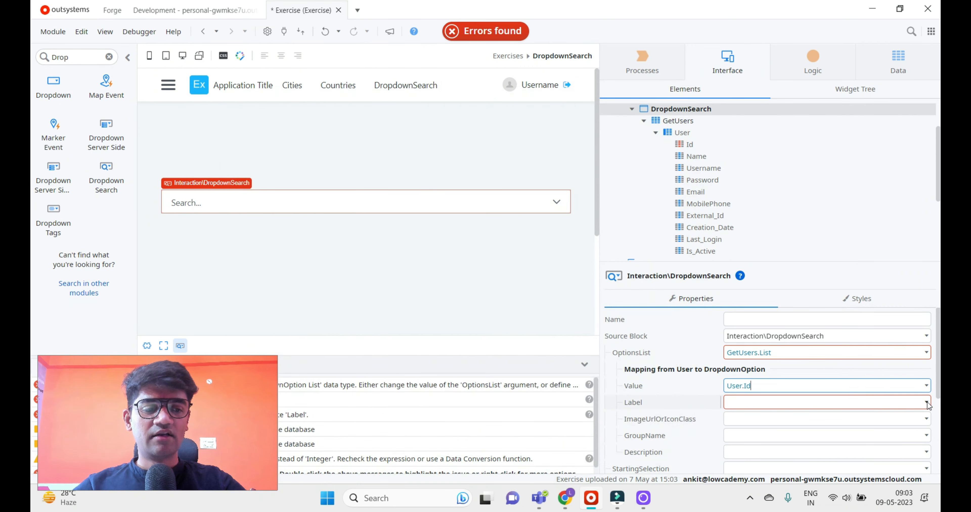
{"action": "type", "text": "User.Name"}
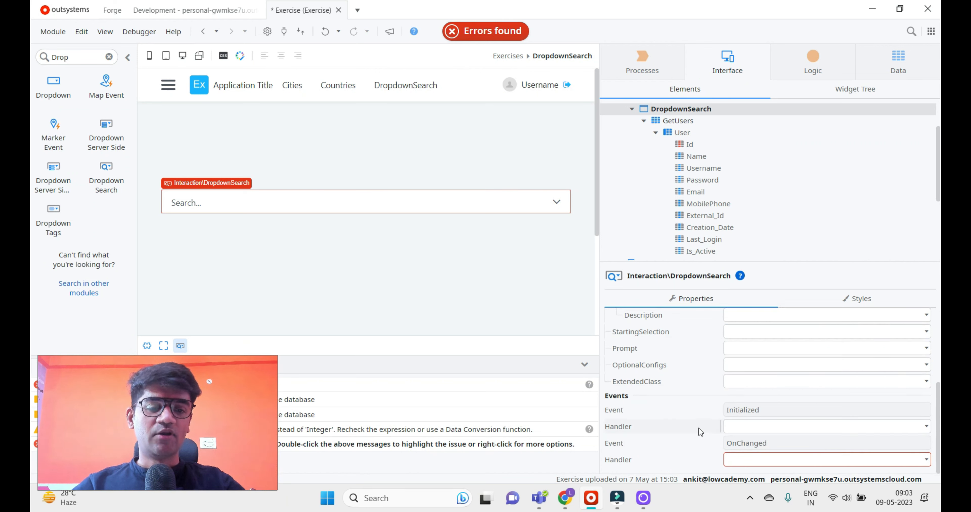
{"action": "mouse_move", "coordinate": [666, 457]}
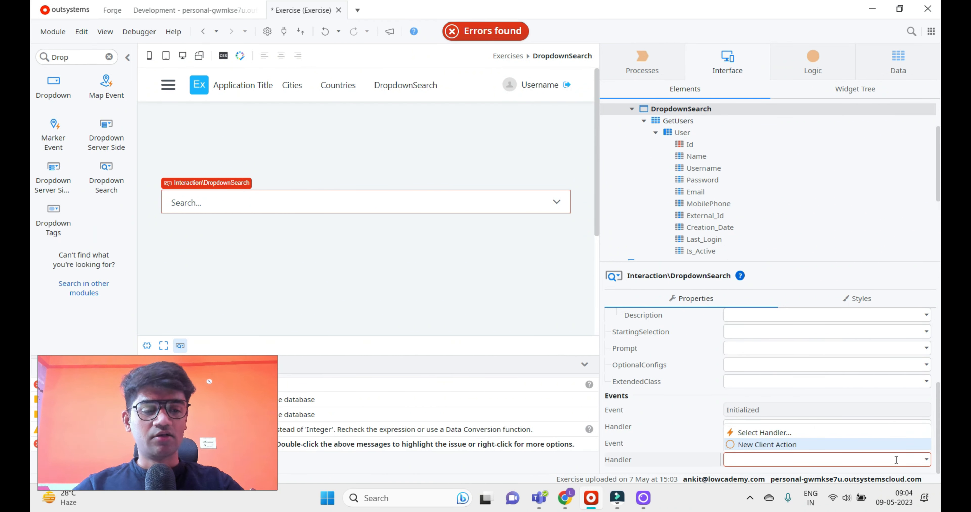
Handle OnChanged with a new DropdownSearchOnChanged client action and inspect its SelectedOptionList input
{"action": "left_click", "coordinate": [767, 445]}
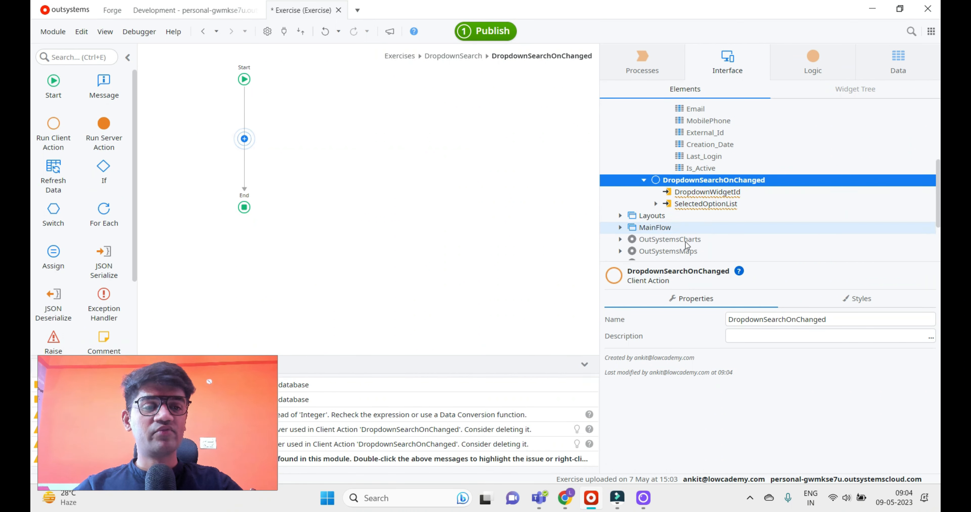
{"action": "left_click", "coordinate": [655, 204]}
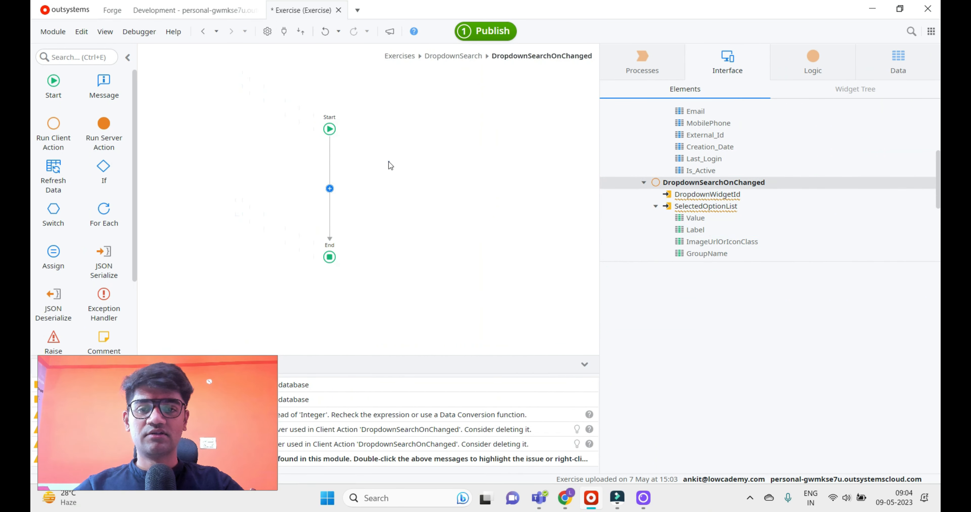
Add a Message showing "Length of selected items from dropdown search: " + SelectedOptionList.Length
{"action": "left_click_drag", "start_coordinate": [103, 86], "coordinate": [330, 188]}
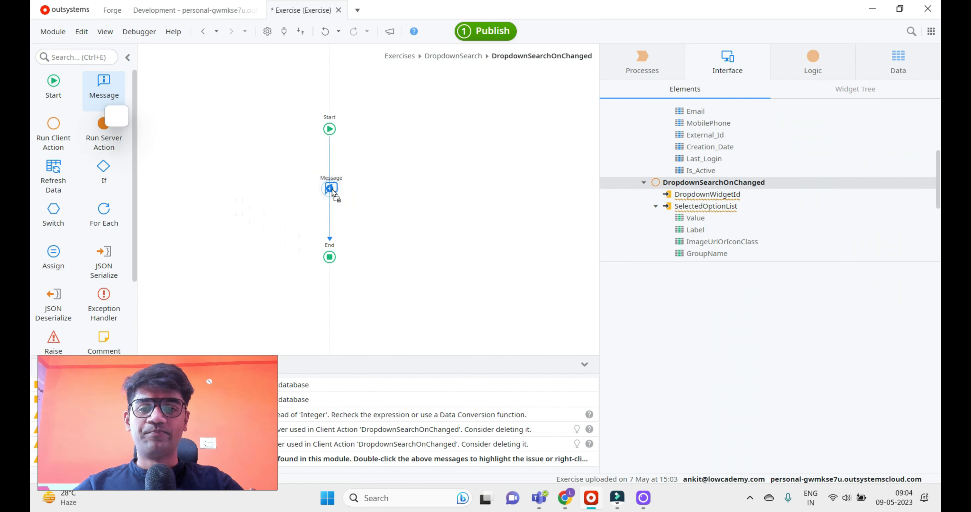
{"action": "double_click", "coordinate": [330, 188]}
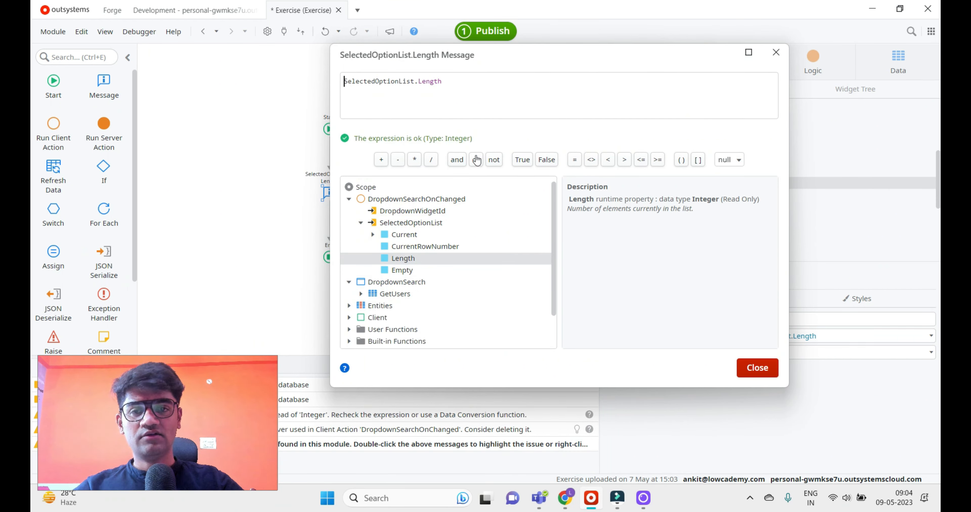
{"action": "type", "text": "\"\" +"}
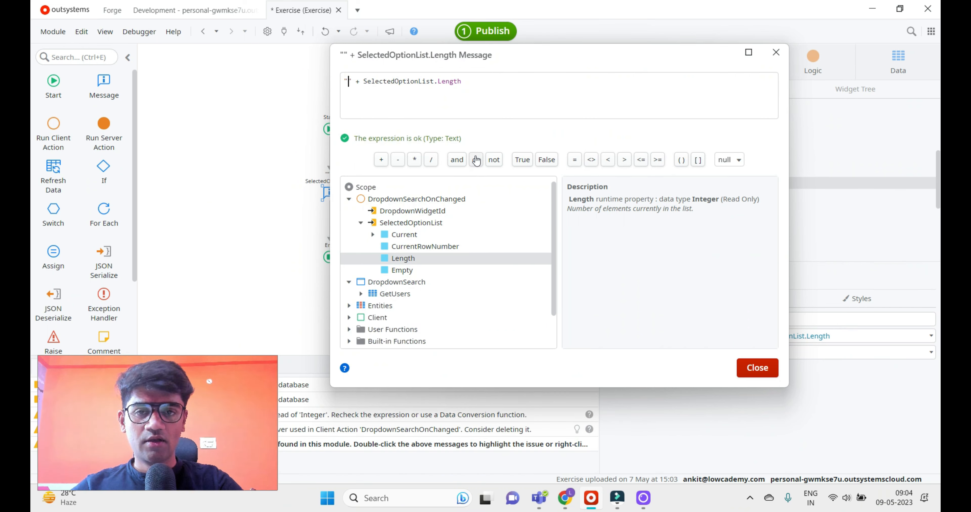
{"action": "type", "text": "Length of selected items from dropdown search:"}
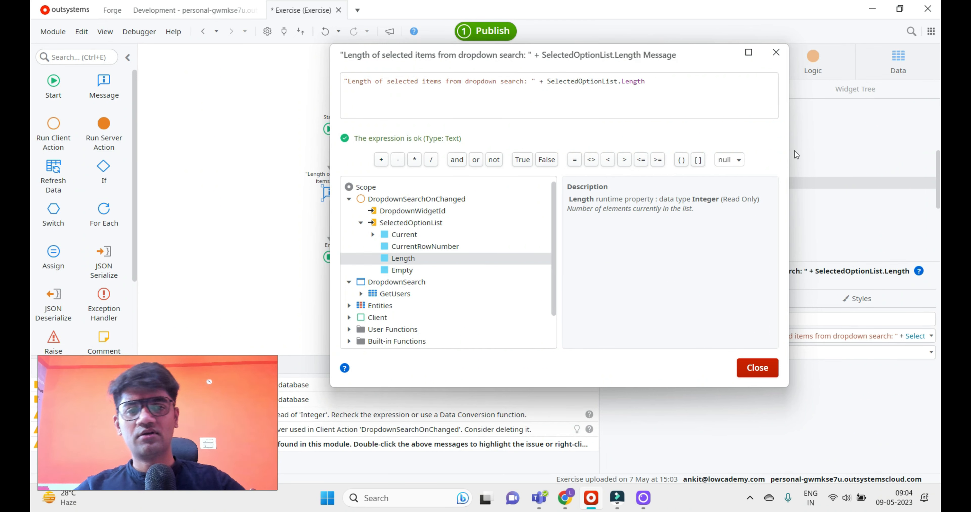
{"action": "left_click", "coordinate": [756, 369]}
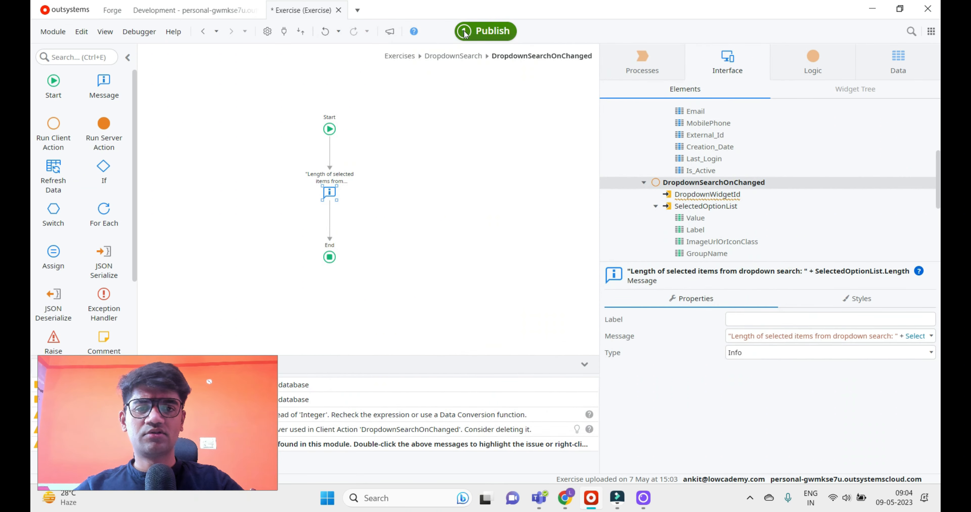
Publish the Exercise module and reopen the DropdownSearch screen
{"action": "left_click", "coordinate": [486, 31]}
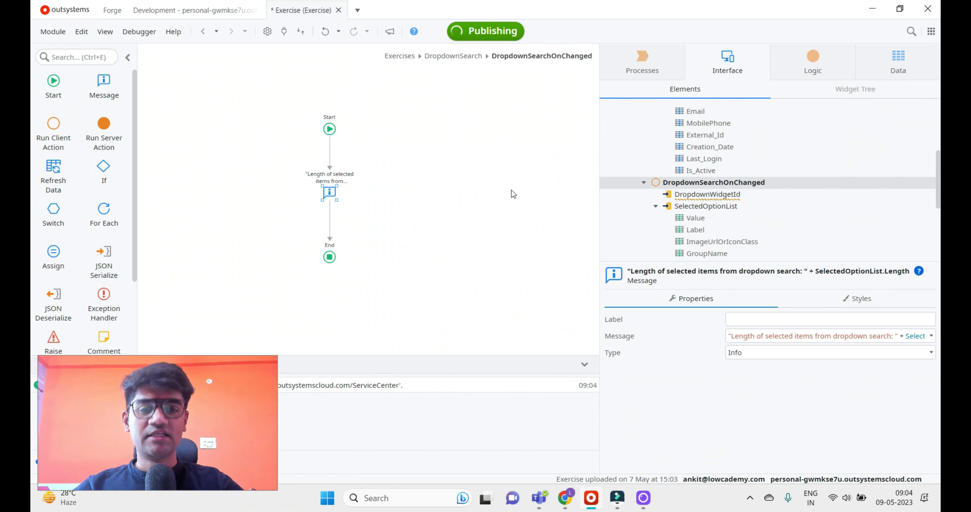
{"action": "left_click", "coordinate": [706, 206]}
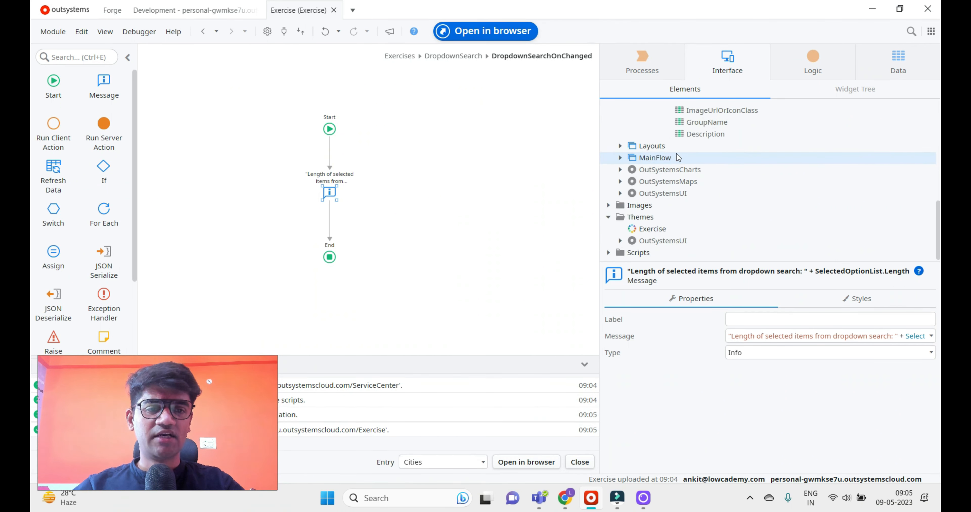
{"action": "left_click", "coordinate": [681, 119]}
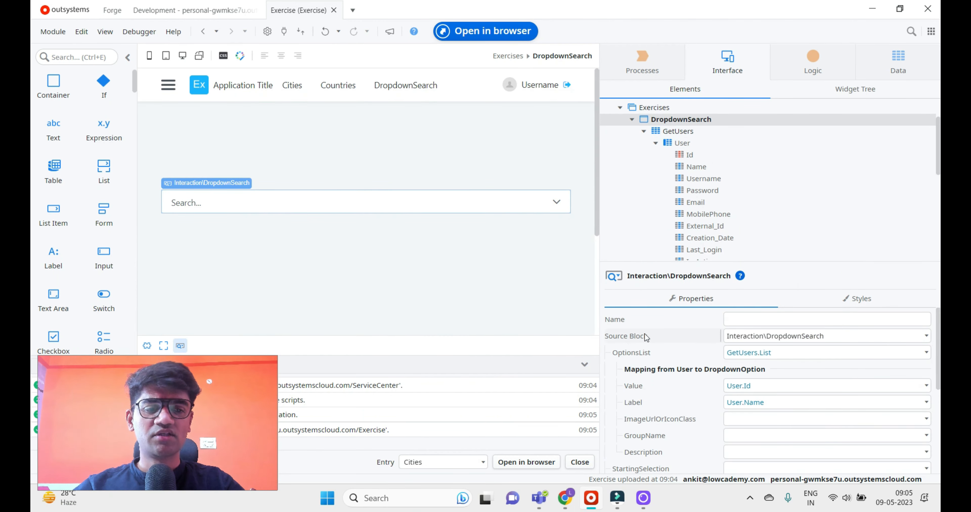
Open the app in the browser, filter the dropdown by 'ed' and select the matching user
{"action": "left_click", "coordinate": [824, 352]}
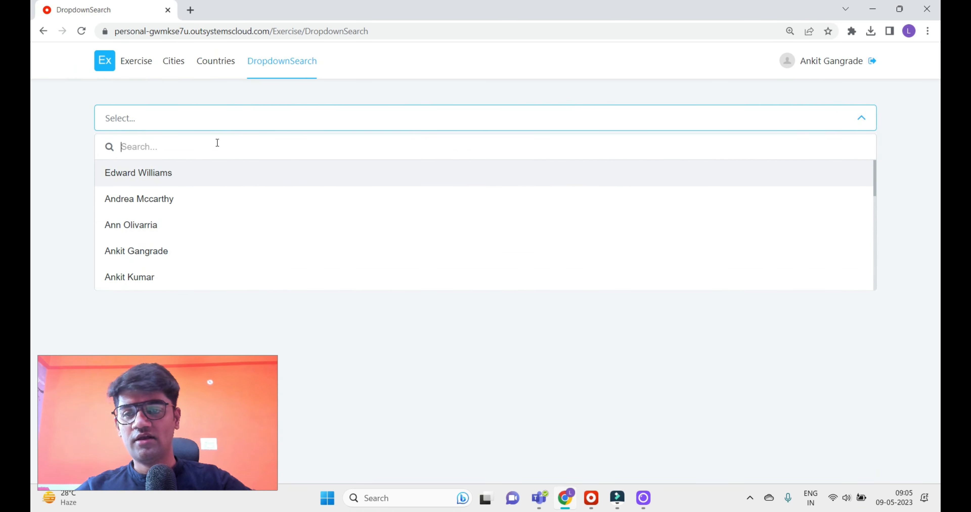
{"action": "type", "text": "ed"}
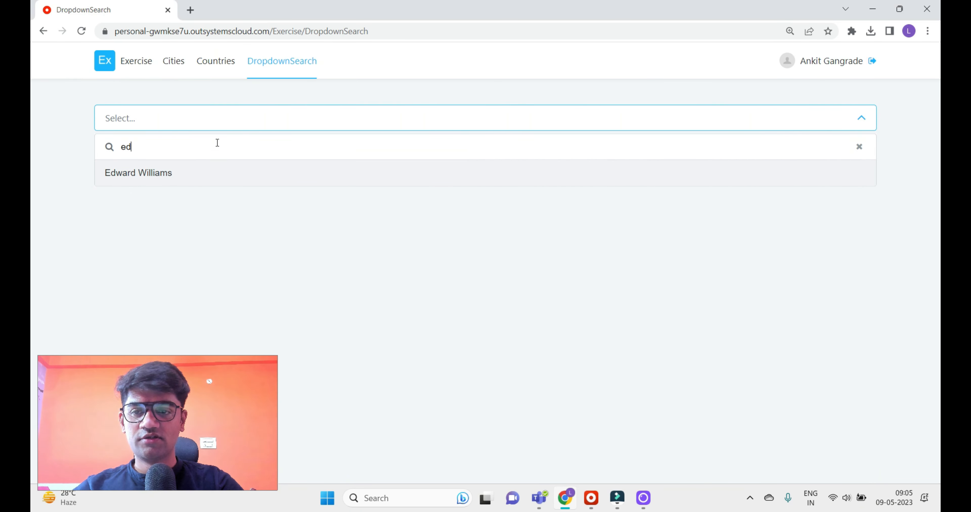
{"action": "left_click", "coordinate": [138, 172]}
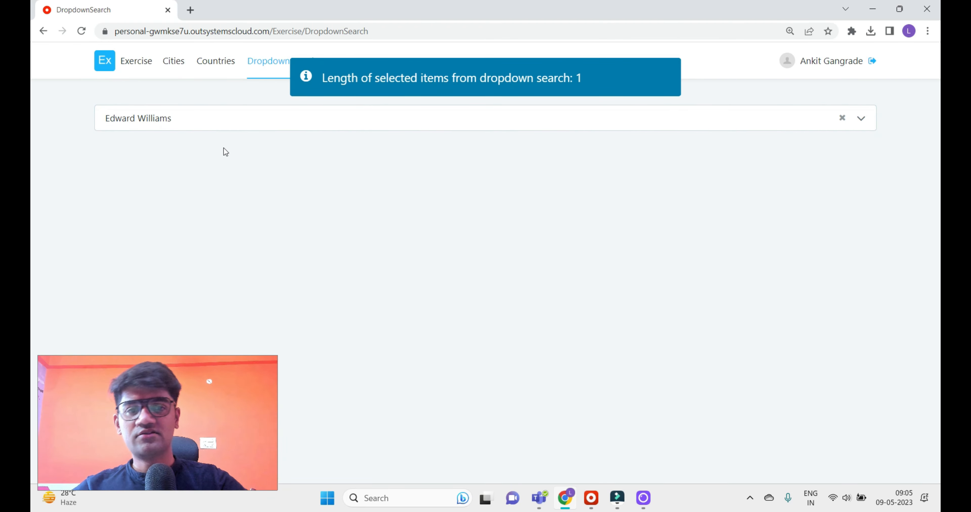
{"action": "left_click", "coordinate": [861, 118]}
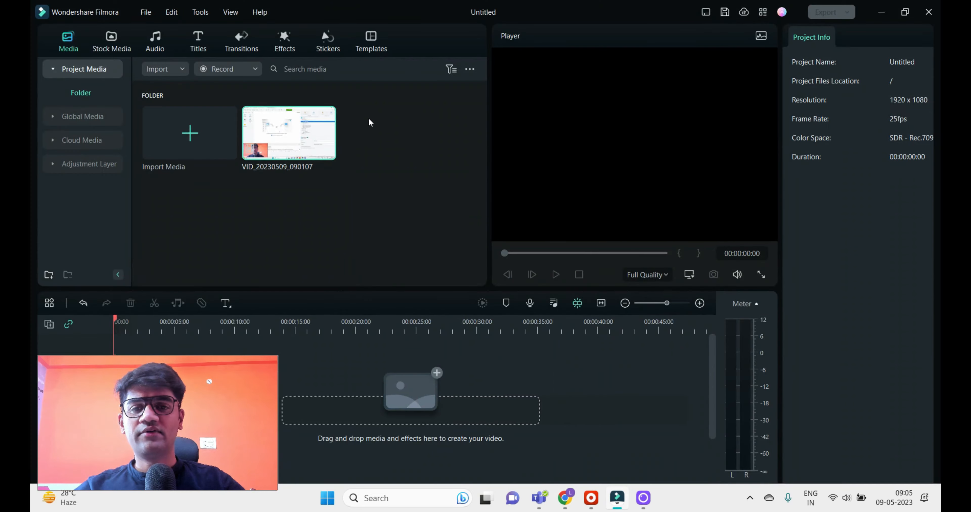
Return to Service Studio and reopen the DropdownSearchOnChanged flow from the Elements tree
{"action": "left_click", "coordinate": [616, 498]}
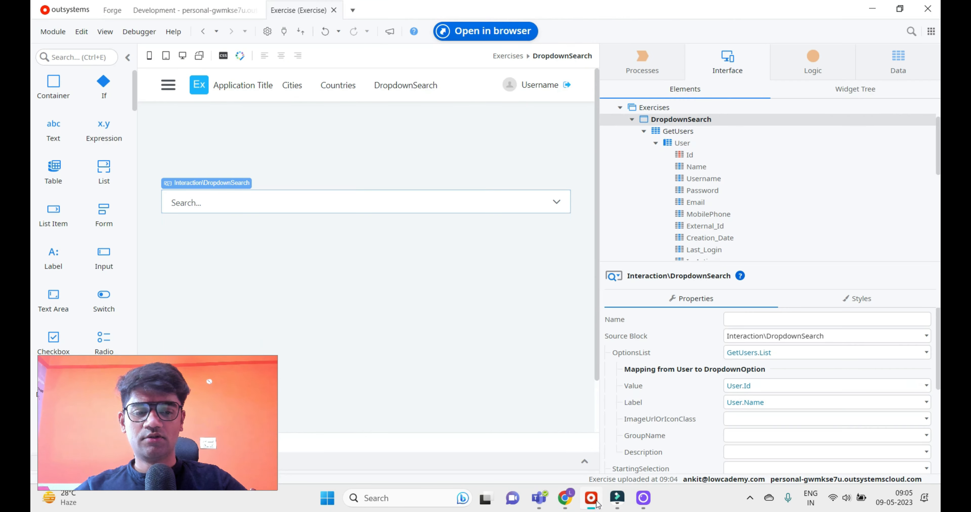
{"action": "left_click", "coordinate": [695, 167]}
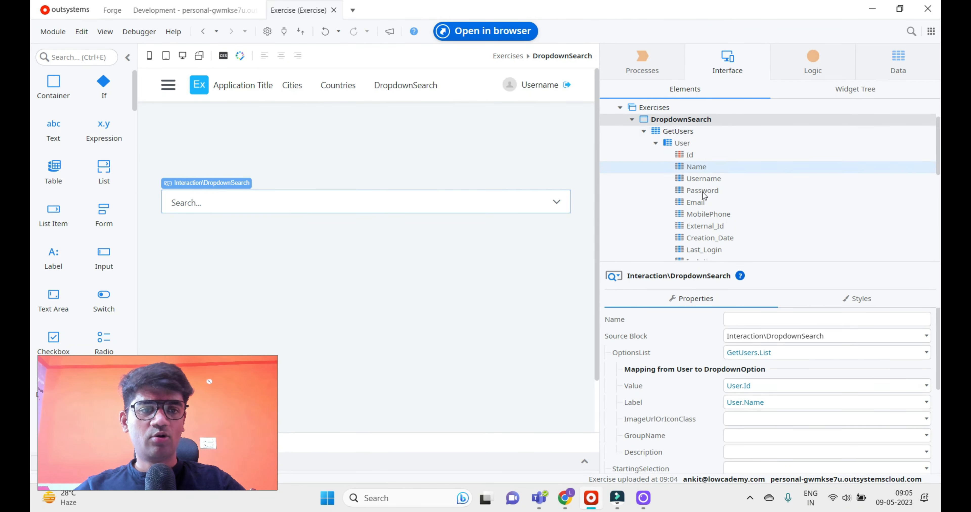
{"action": "left_click", "coordinate": [713, 125]}
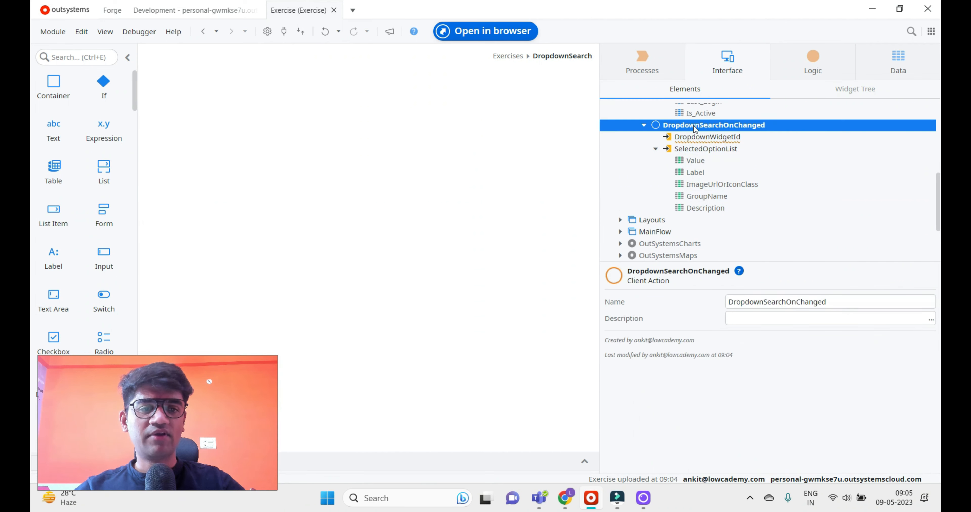
{"action": "double_click", "coordinate": [714, 125]}
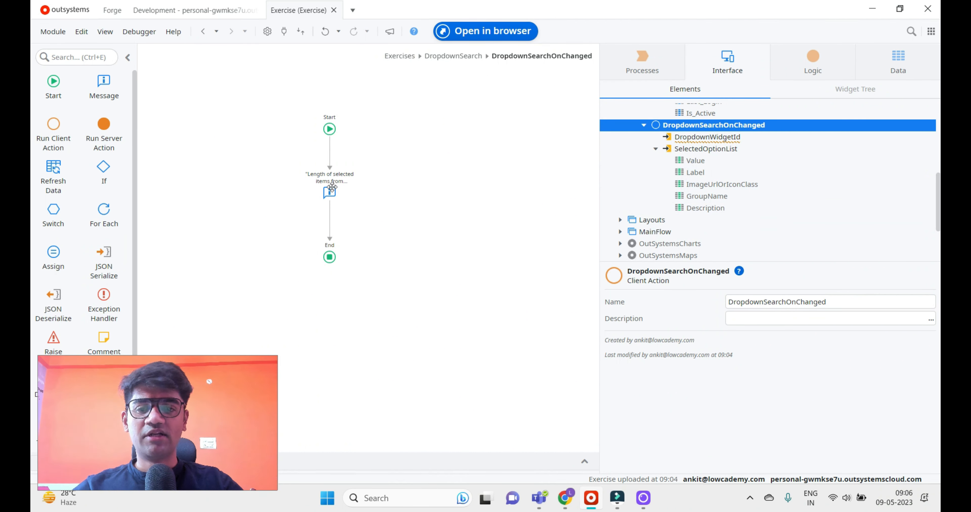
Rewrite the Message expression as "Selected Item: " + Label + " - Value is: " + Value
{"action": "double_click", "coordinate": [329, 191]}
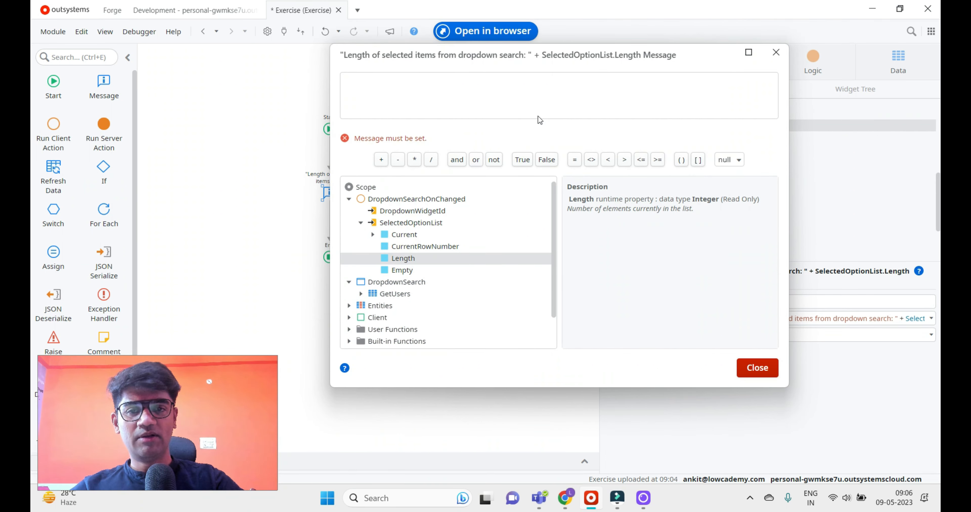
{"action": "type", "text": "\"Selected I"}
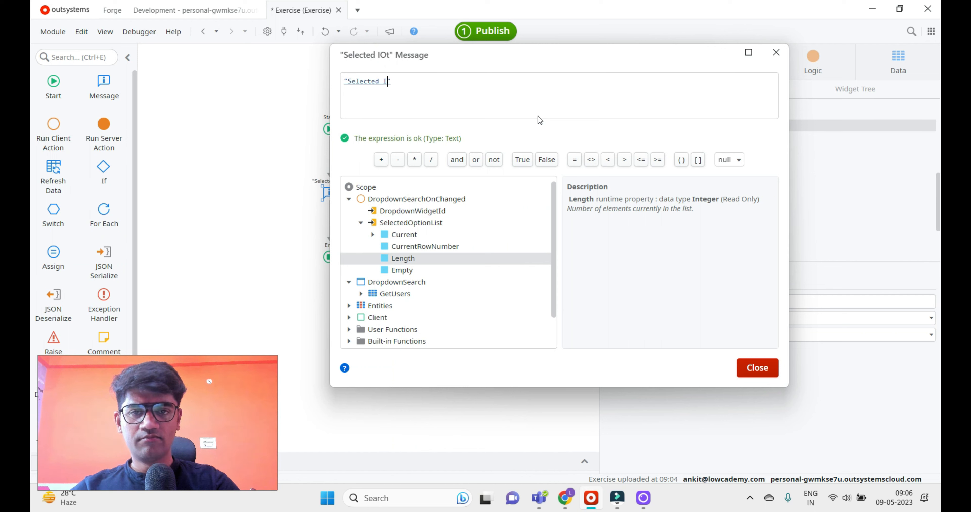
{"action": "type", "text": "tem:"}
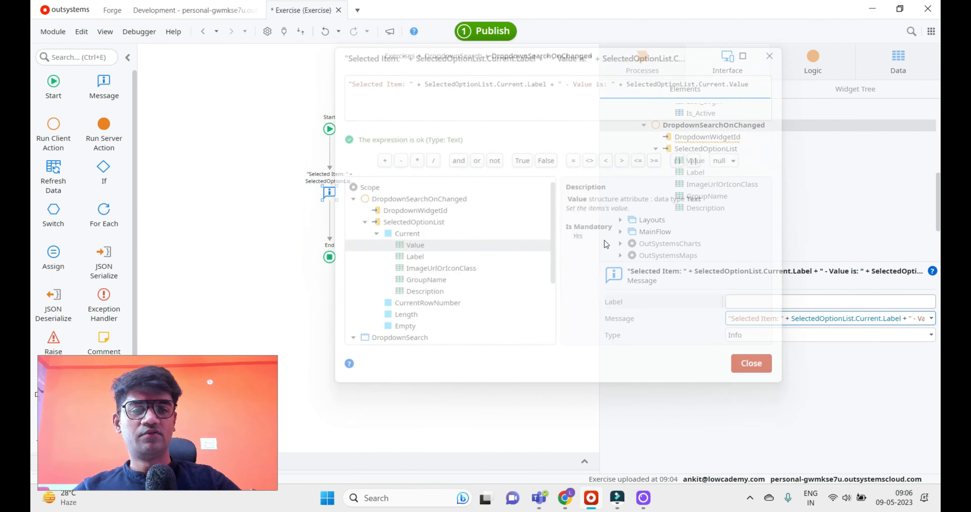
Keep the new message expression and publish the updated module
{"action": "left_click", "coordinate": [485, 31]}
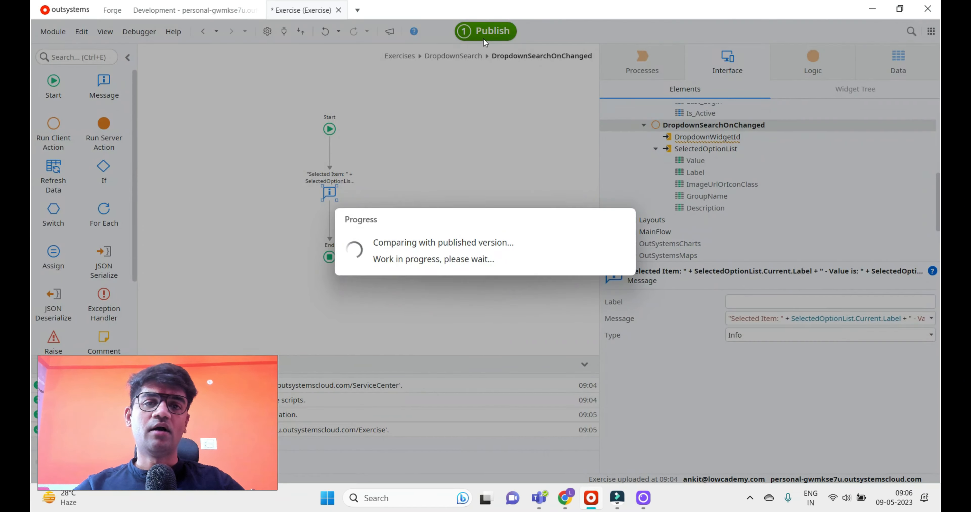
{"action": "left_click", "coordinate": [485, 31]}
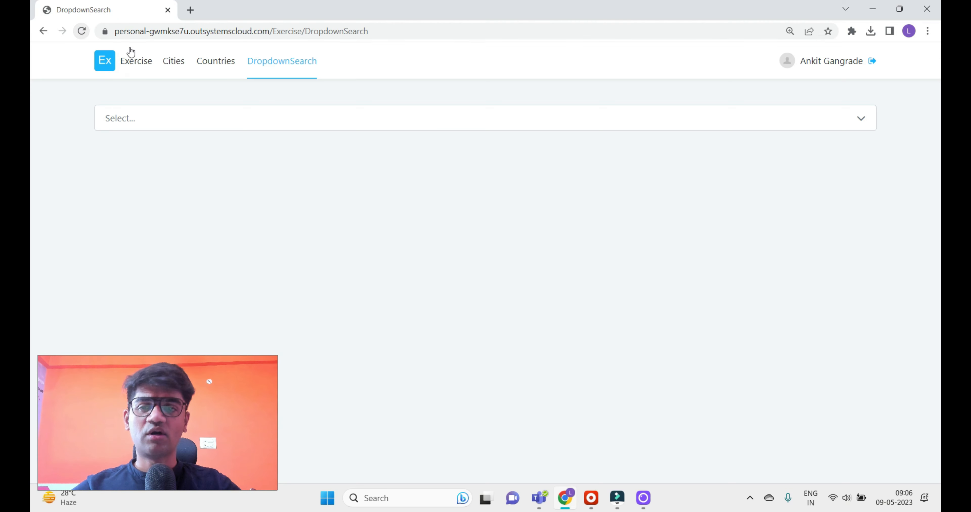
{"action": "left_click", "coordinate": [485, 118]}
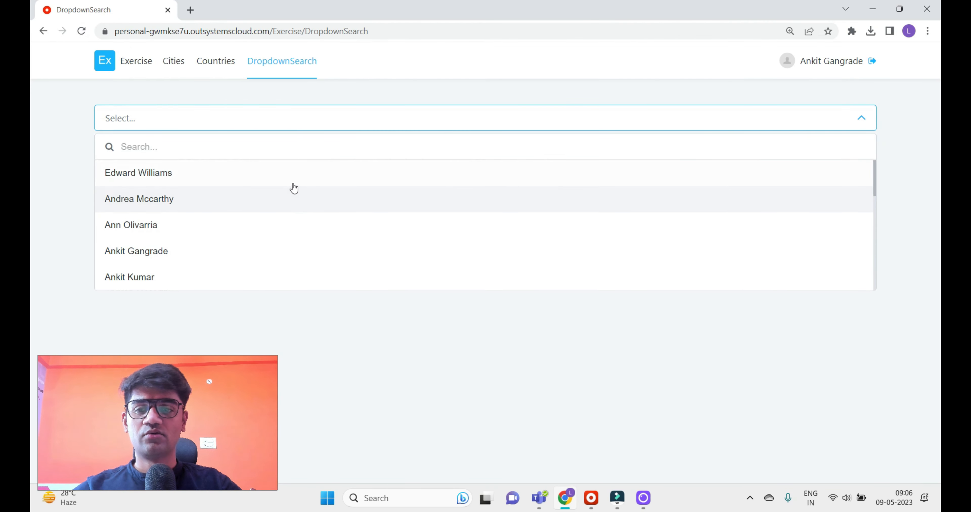
{"action": "left_click", "coordinate": [138, 173]}
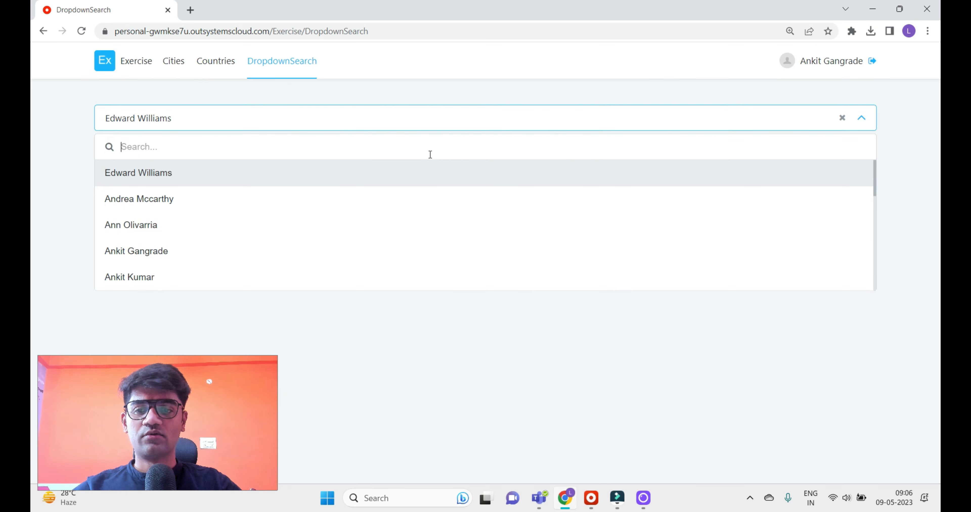
{"action": "type", "text": "ank"}
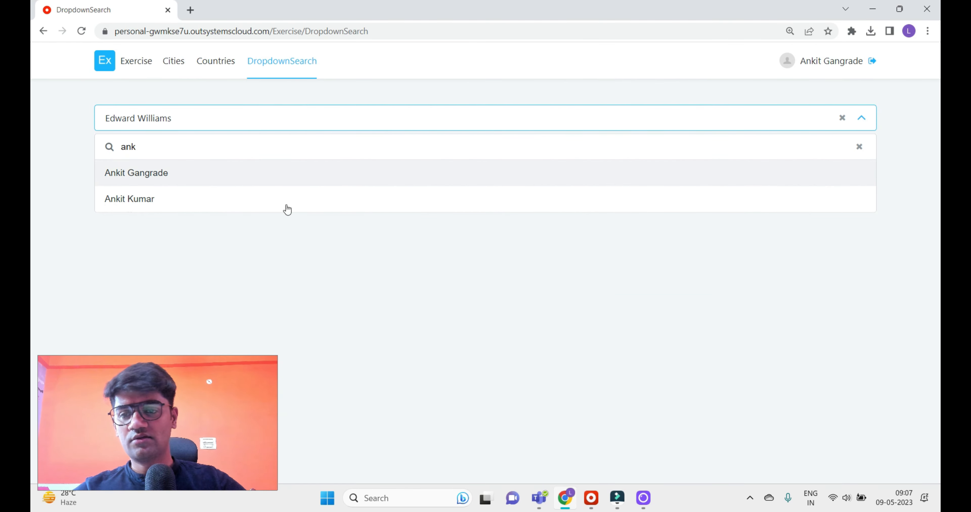
{"action": "left_click", "coordinate": [130, 198]}
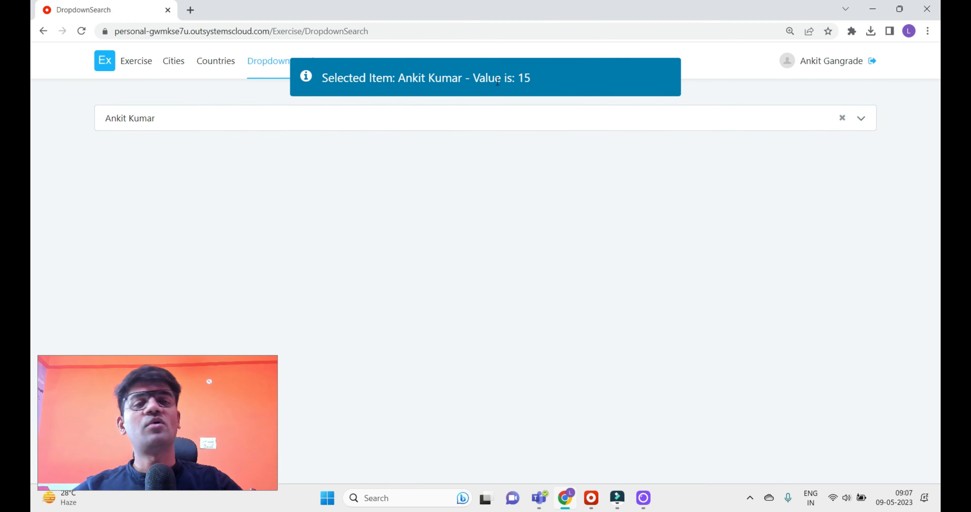
{"action": "left_click", "coordinate": [860, 118]}
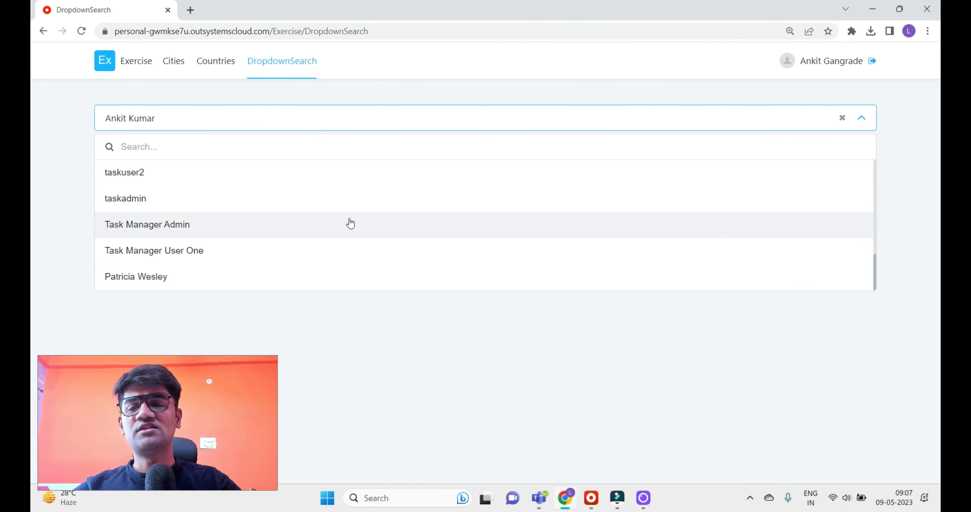